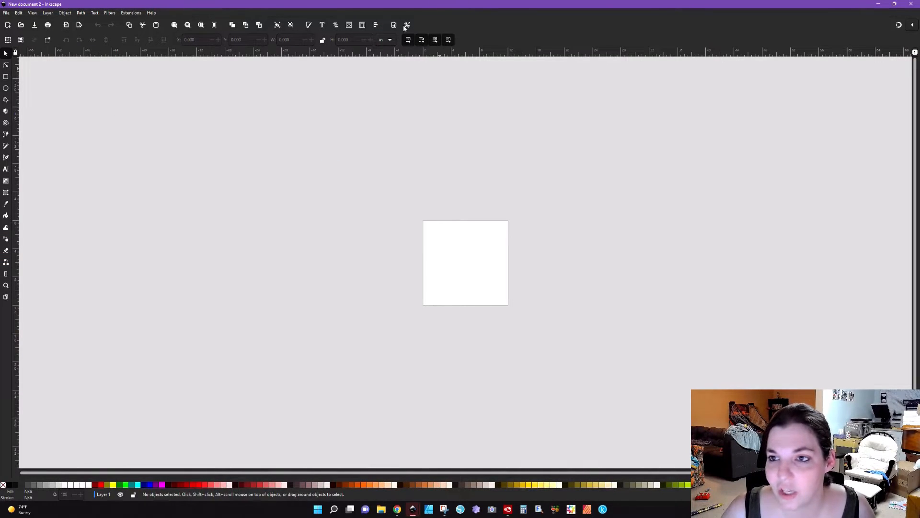
pyautogui.moveTo(64, 320)
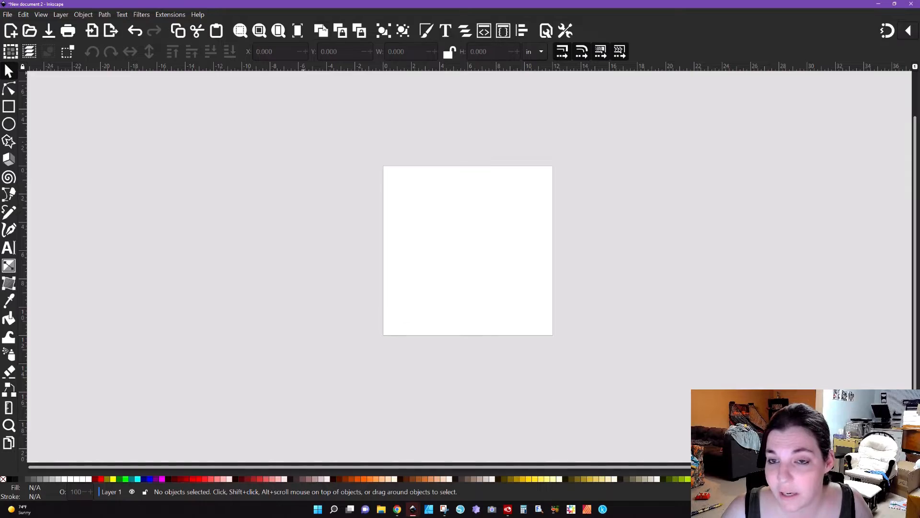
pyautogui.moveTo(139, 295)
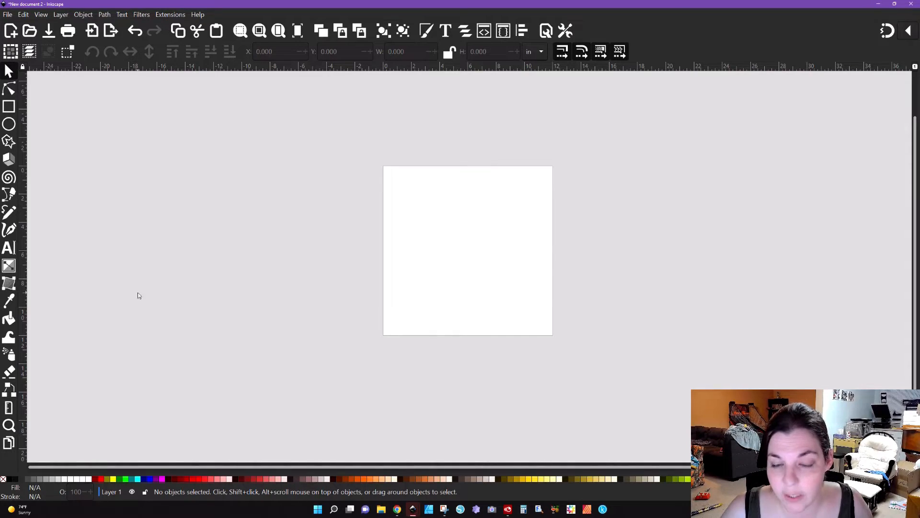
pyautogui.moveTo(420, 213)
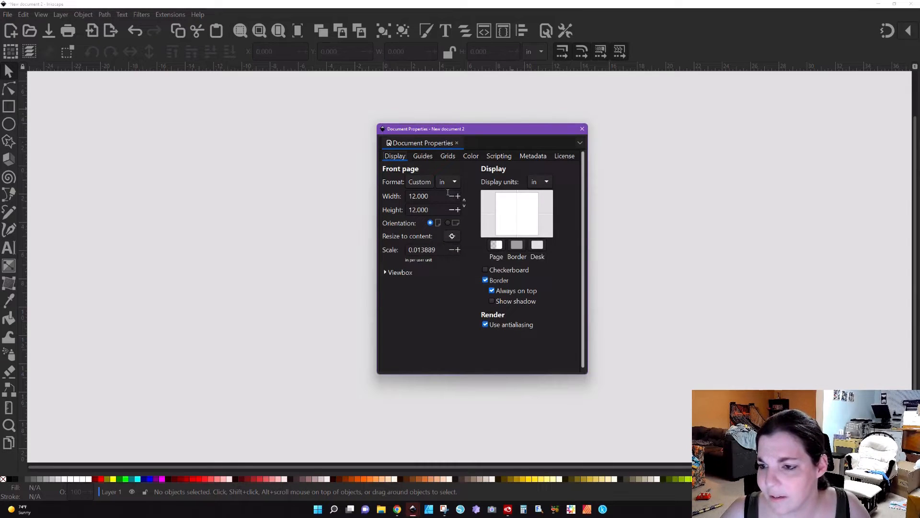
# Set the document page format to US Letter (8.5 × 11 in) in Document Properties
pyautogui.click(447, 182)
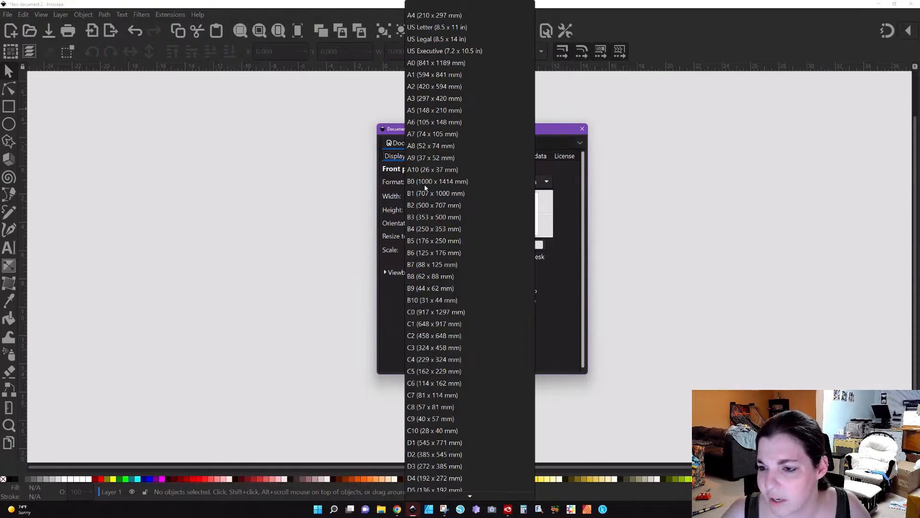
pyautogui.moveTo(434, 75)
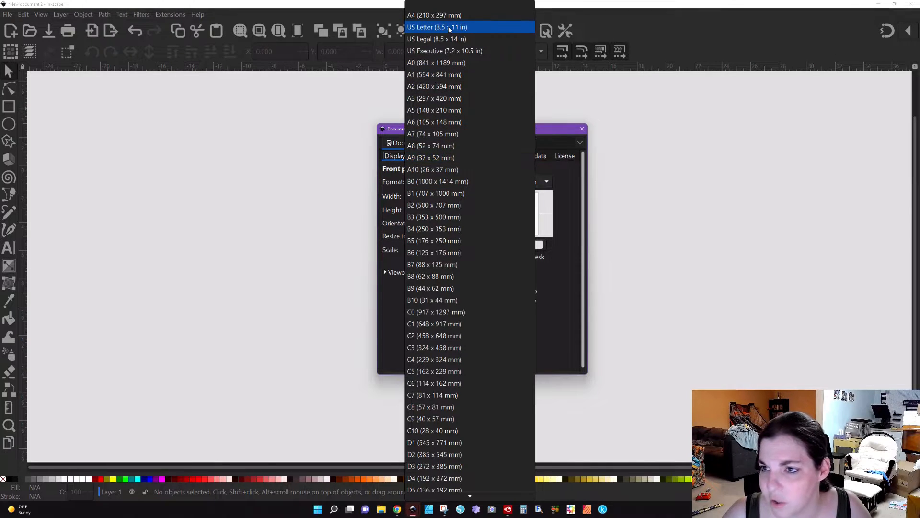
pyautogui.click(437, 27)
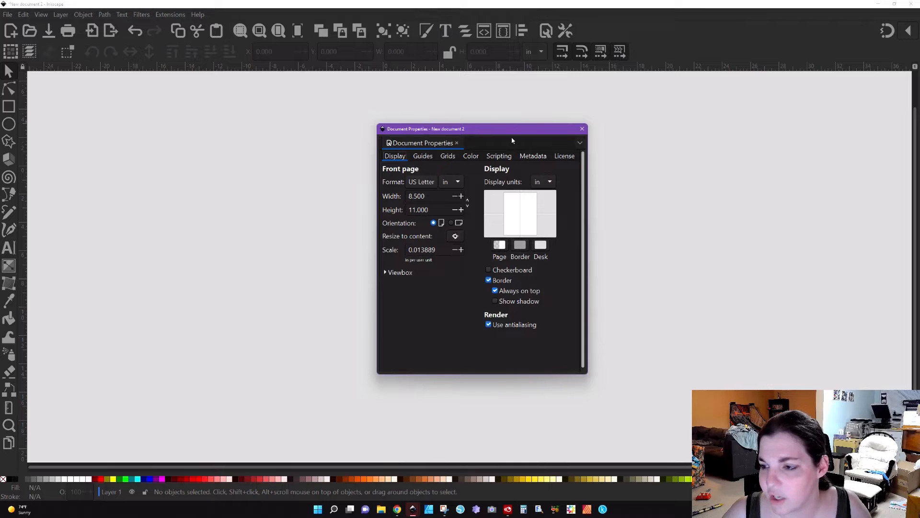
pyautogui.click(582, 129)
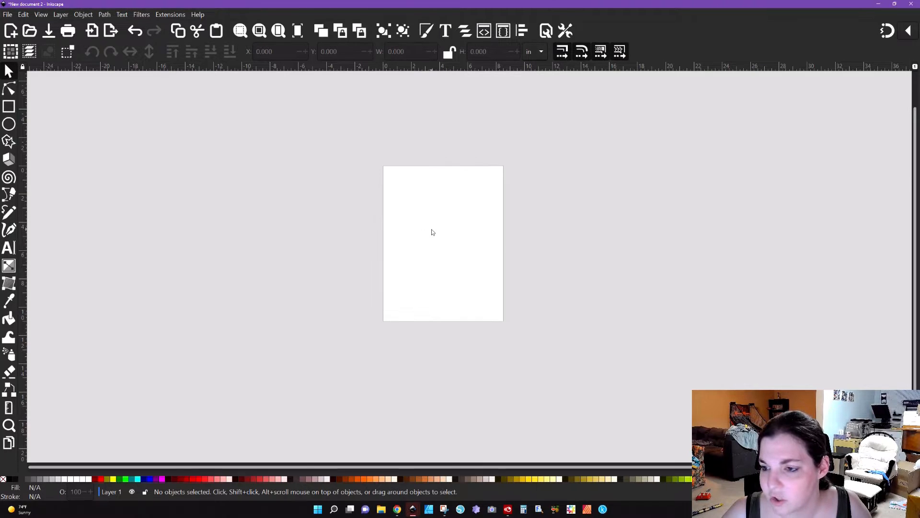
pyautogui.moveTo(113, 90)
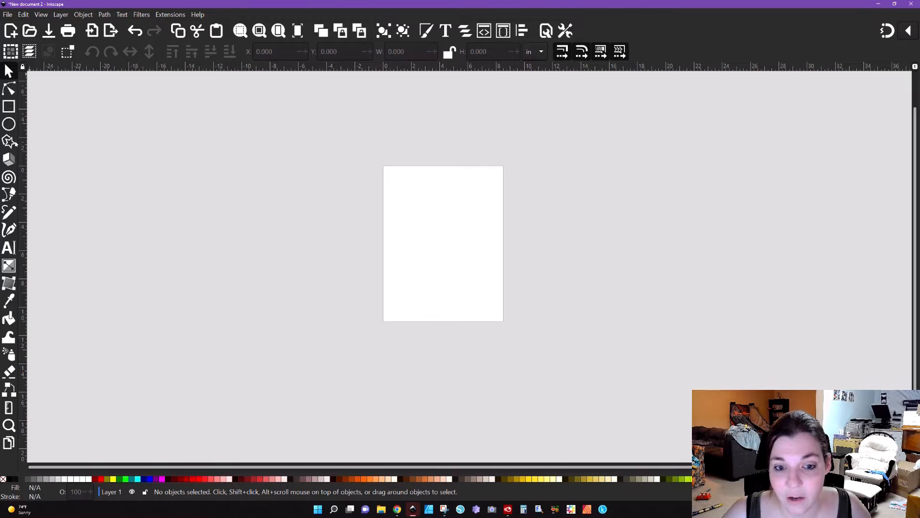
pyautogui.moveTo(9, 443)
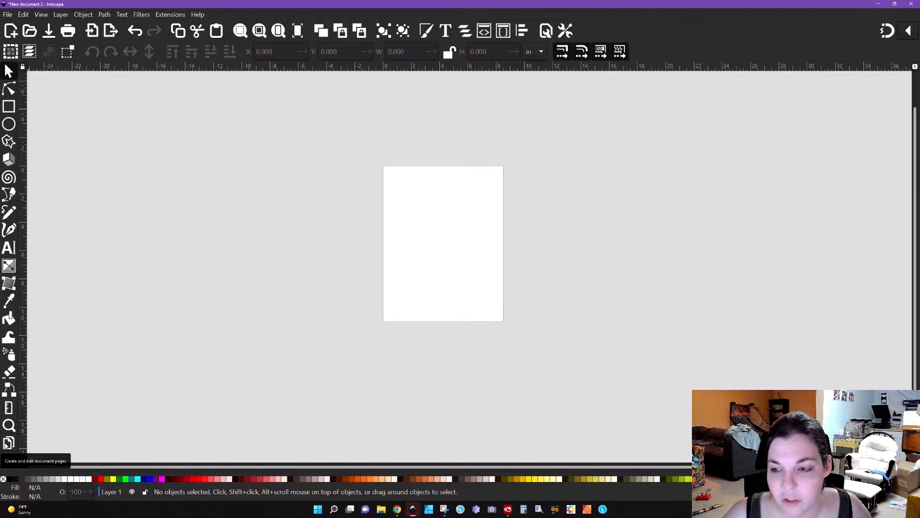
# Switch to the Pages tool and keep the single page at US Letter
pyautogui.click(10, 442)
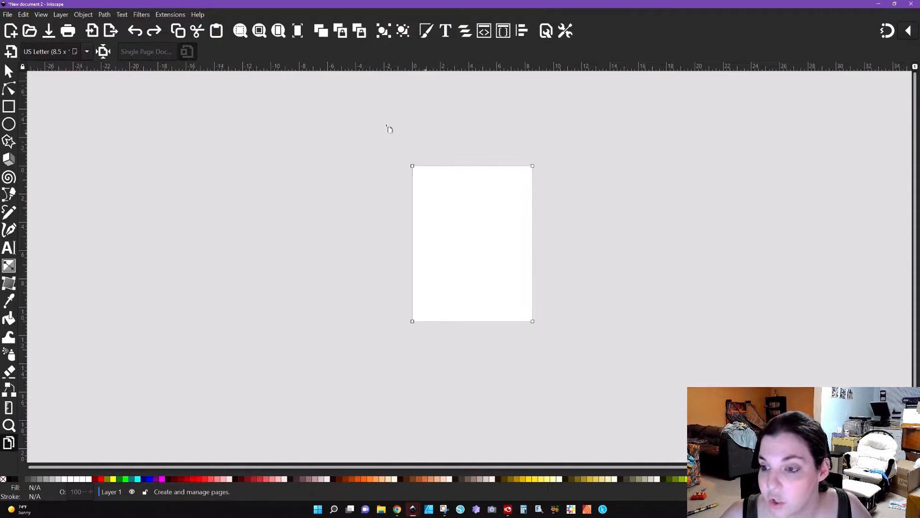
pyautogui.moveTo(413, 323)
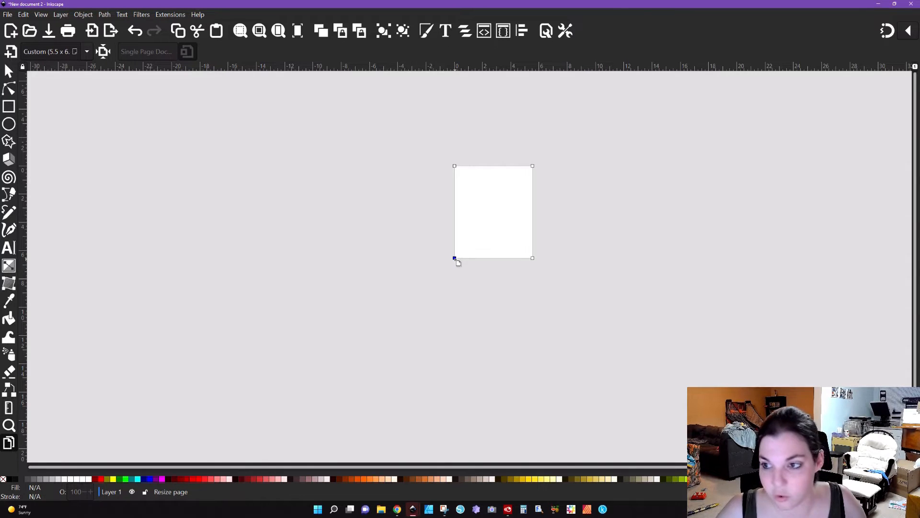
pyautogui.click(52, 52)
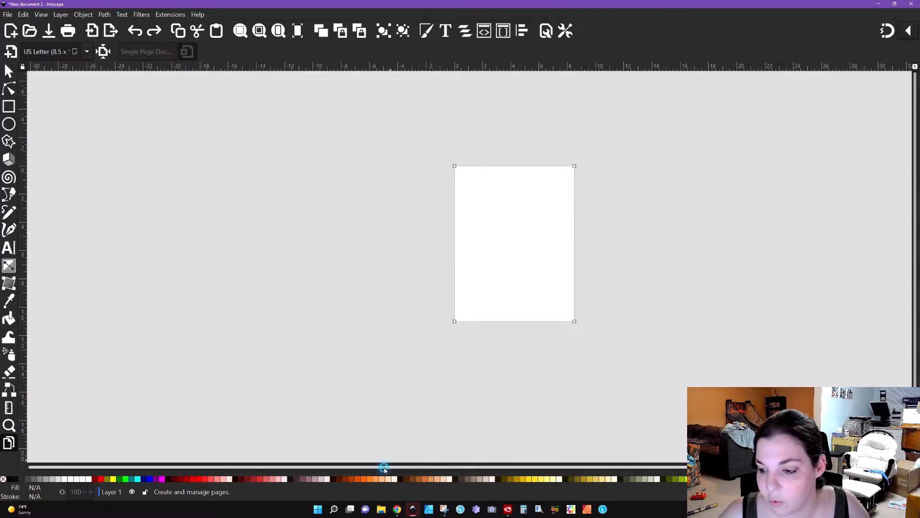
pyautogui.moveTo(545, 260)
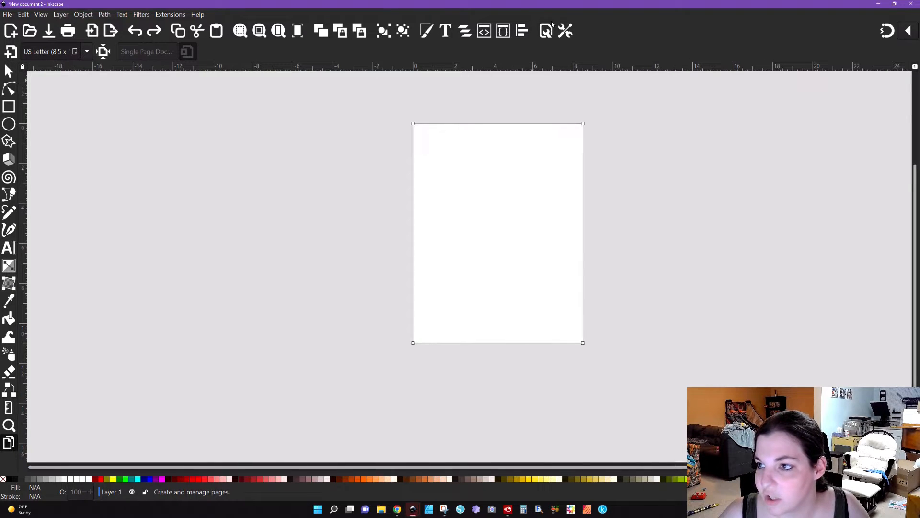
pyautogui.click(545, 31)
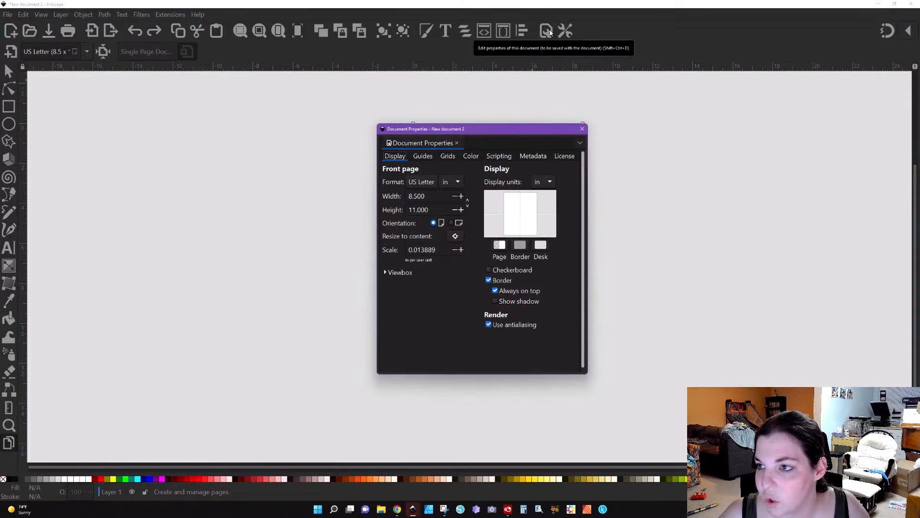
pyautogui.moveTo(422, 182)
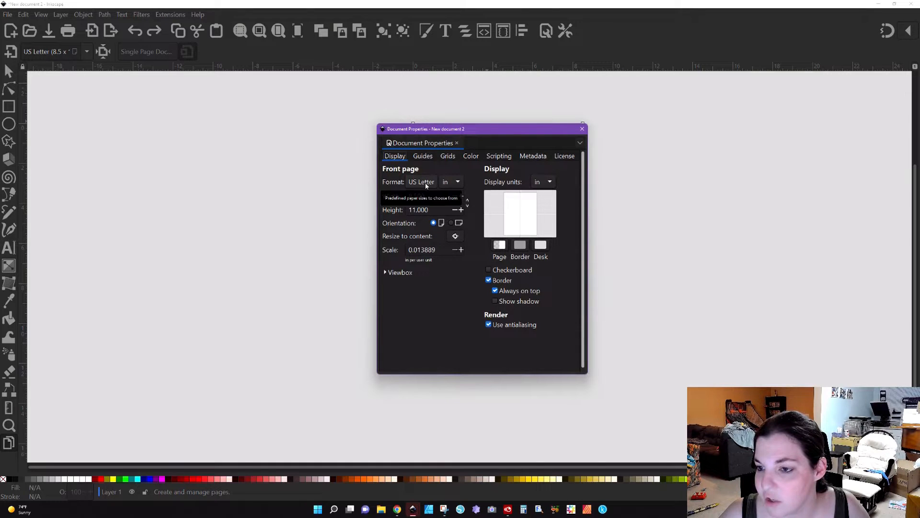
pyautogui.click(580, 128)
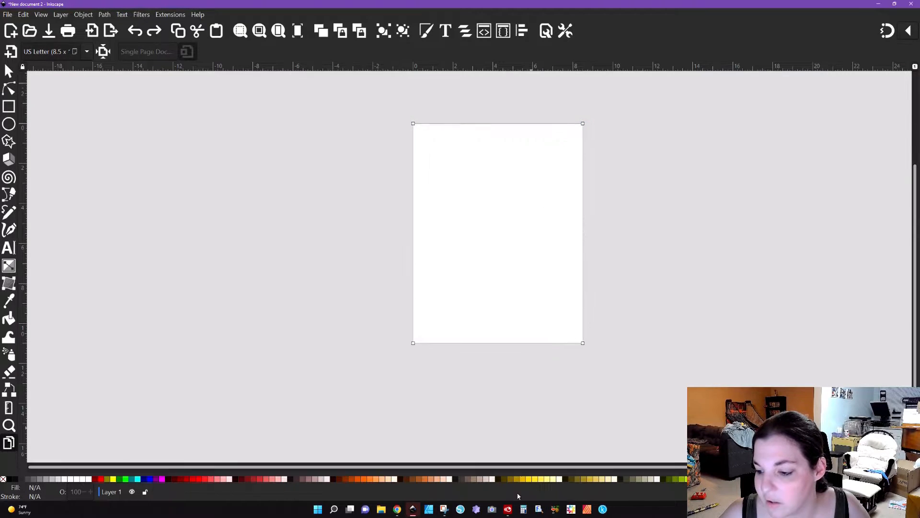
pyautogui.moveTo(448, 113)
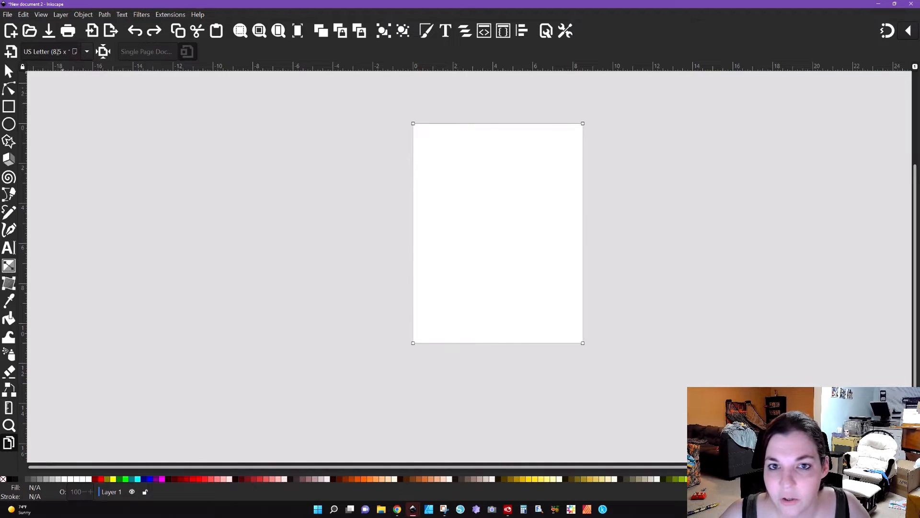
# Try the A4 preset, then return the page to US Letter
pyautogui.click(87, 51)
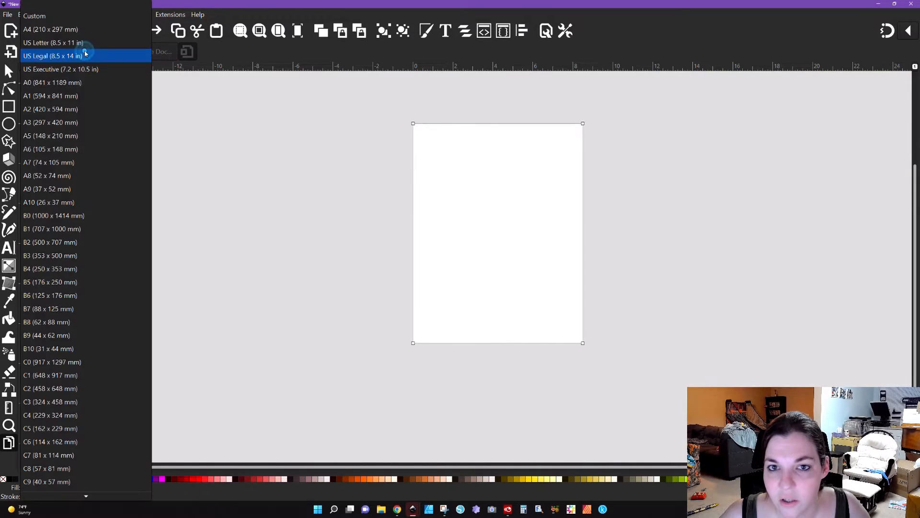
pyautogui.click(51, 30)
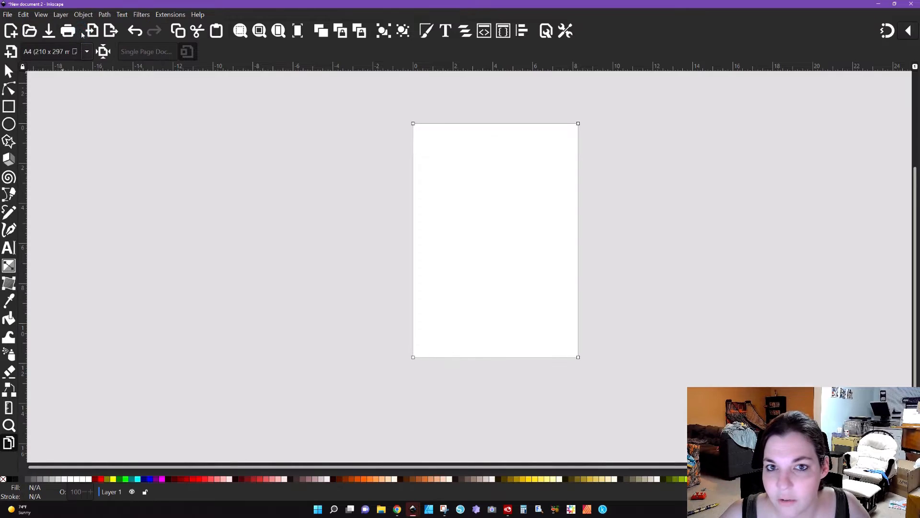
pyautogui.click(86, 52)
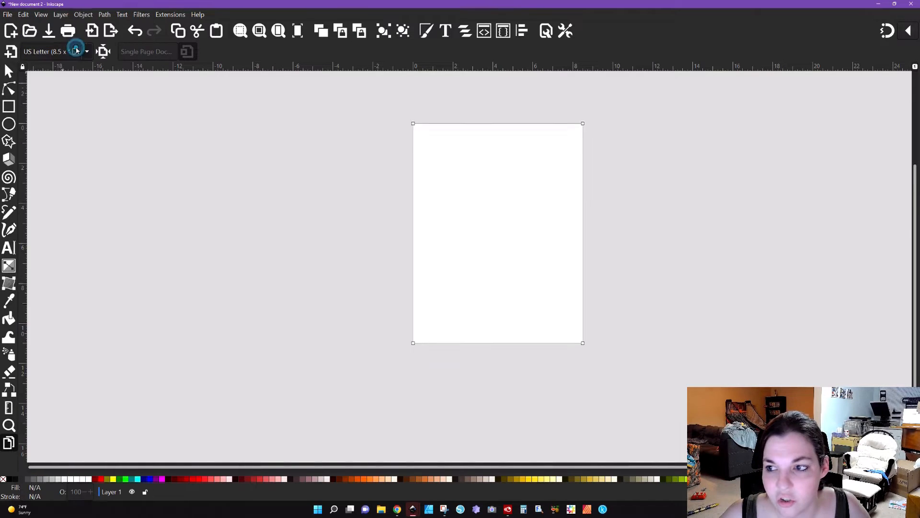
pyautogui.moveTo(104, 52)
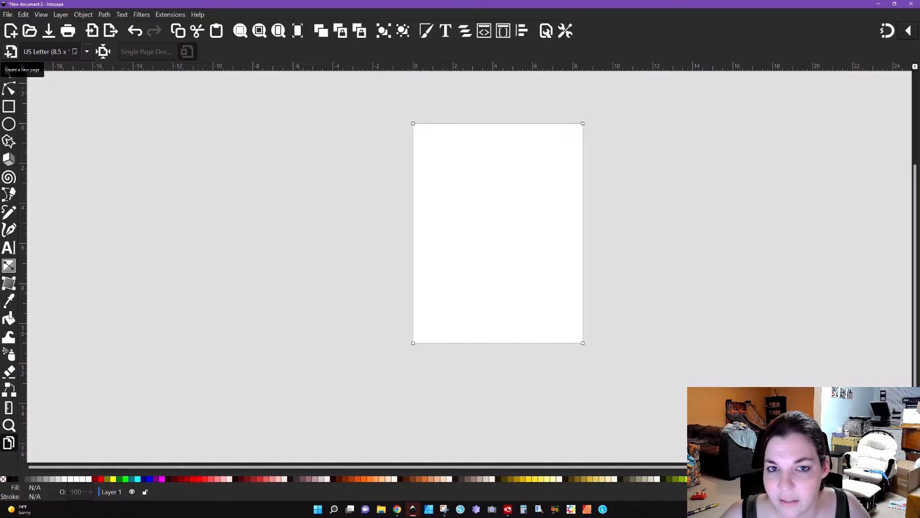
pyautogui.moveTo(175, 64)
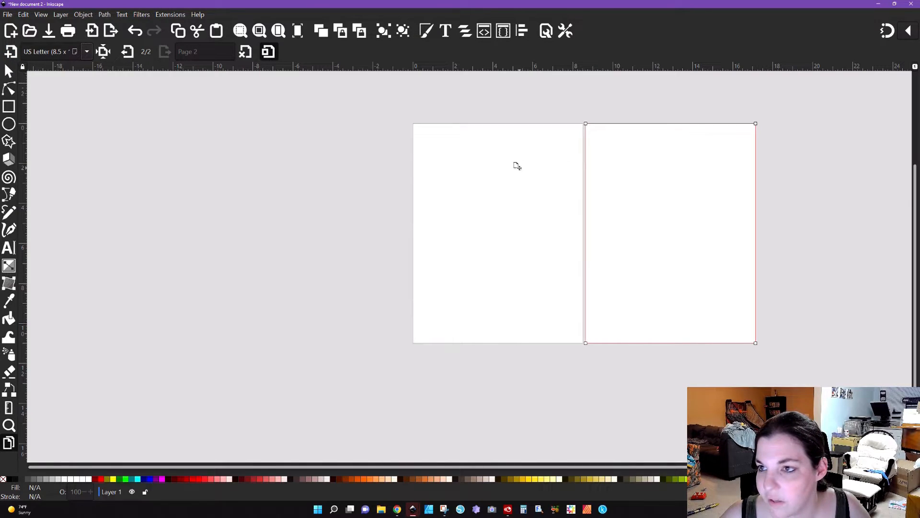
pyautogui.moveTo(381, 140)
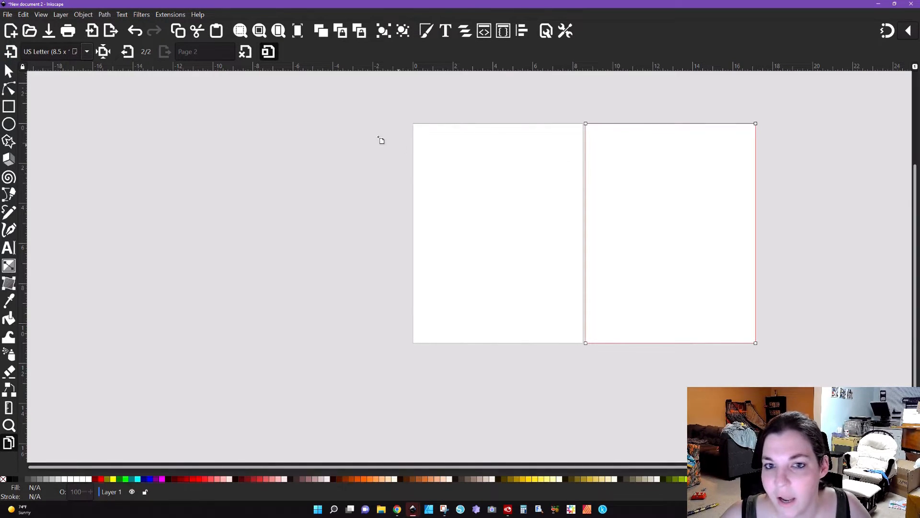
# Add new pages then remove the extras, leaving three US Letter pages side by side
pyautogui.click(471, 186)
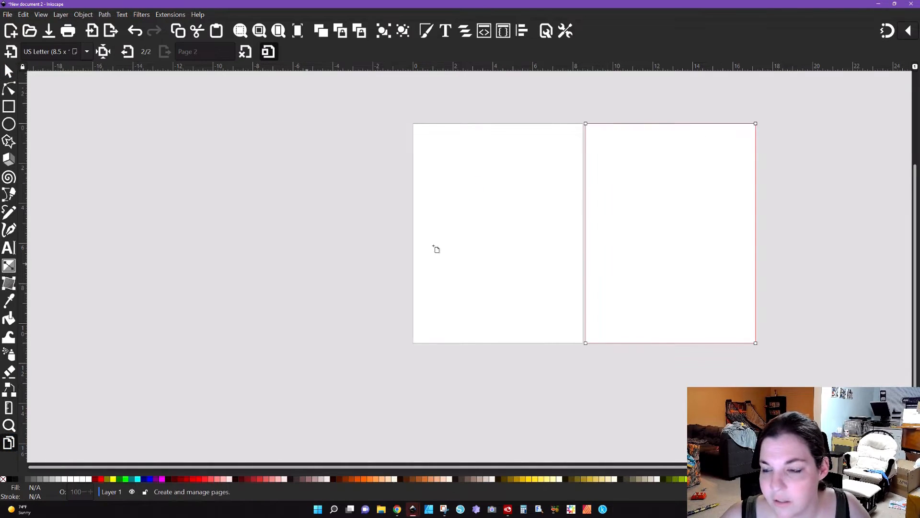
pyautogui.click(128, 52)
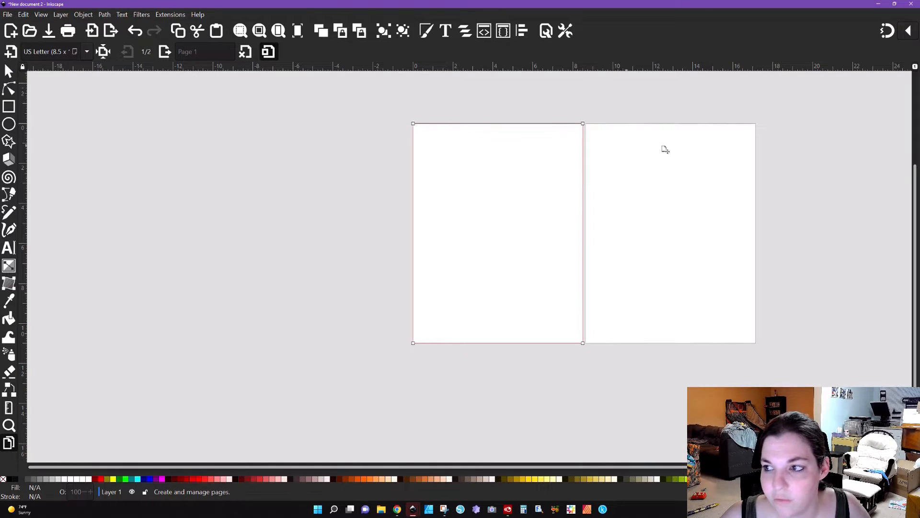
pyautogui.click(165, 52)
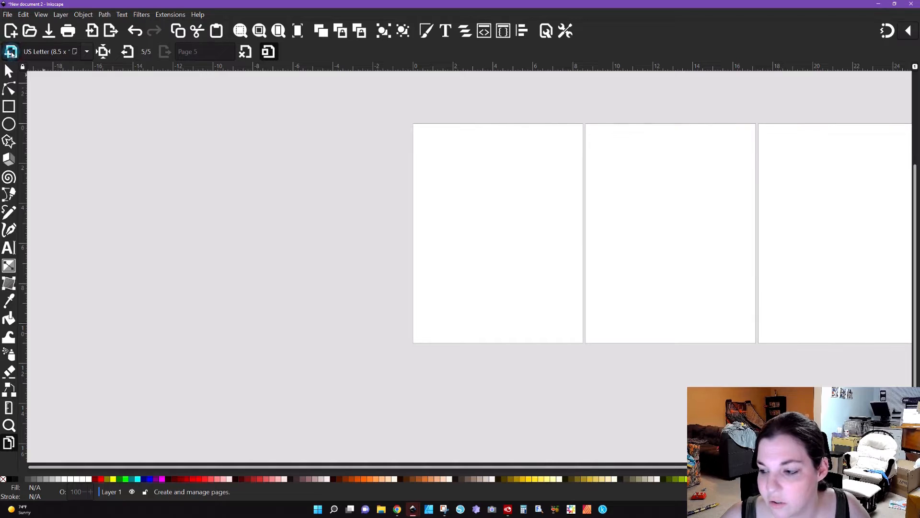
pyautogui.click(269, 51)
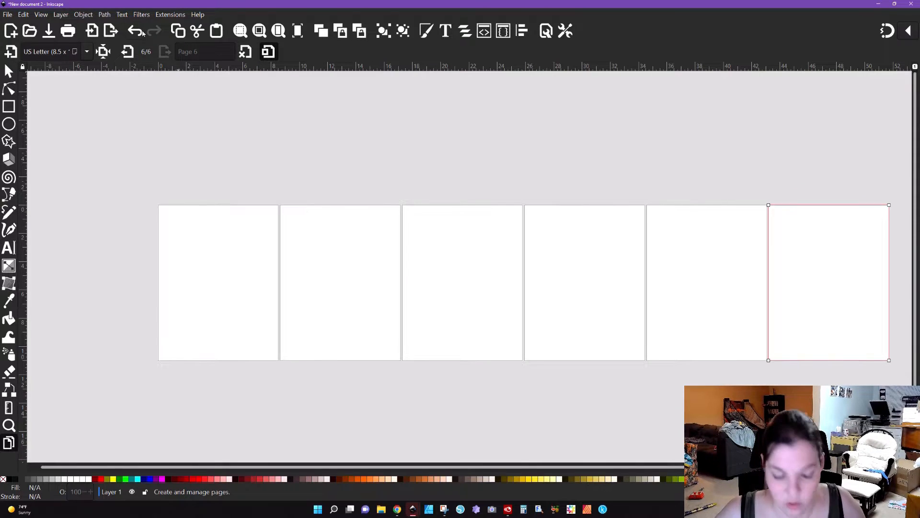
pyautogui.click(135, 31)
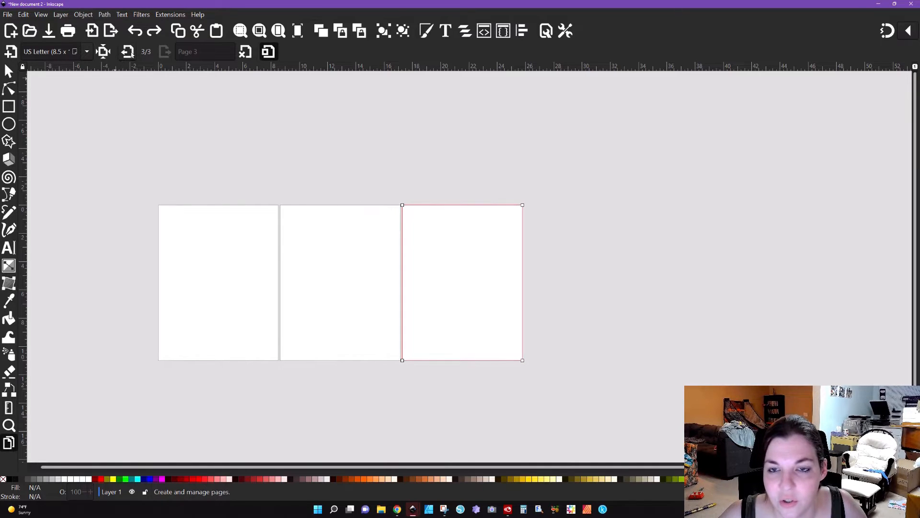
pyautogui.moveTo(127, 52)
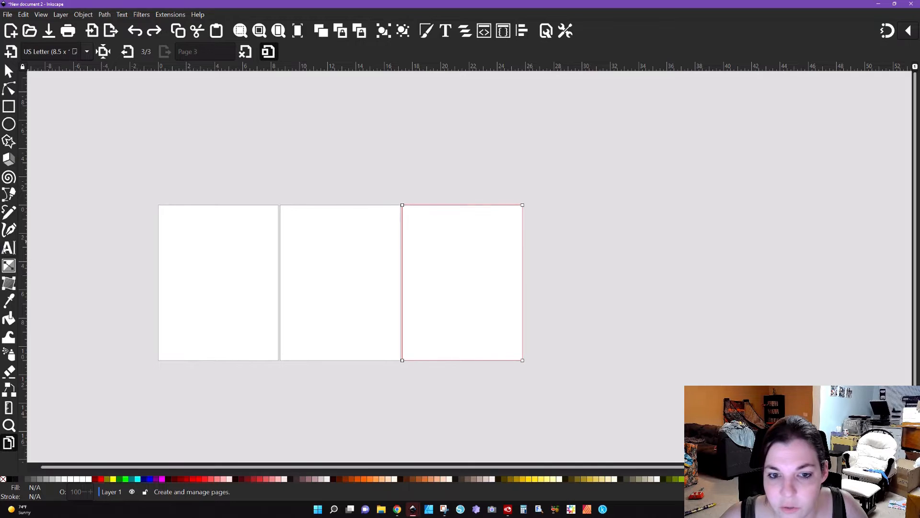
# Select the '123' text and split it into separate digits for pages 1, 2 and 3
pyautogui.click(8, 247)
pyautogui.write('123')
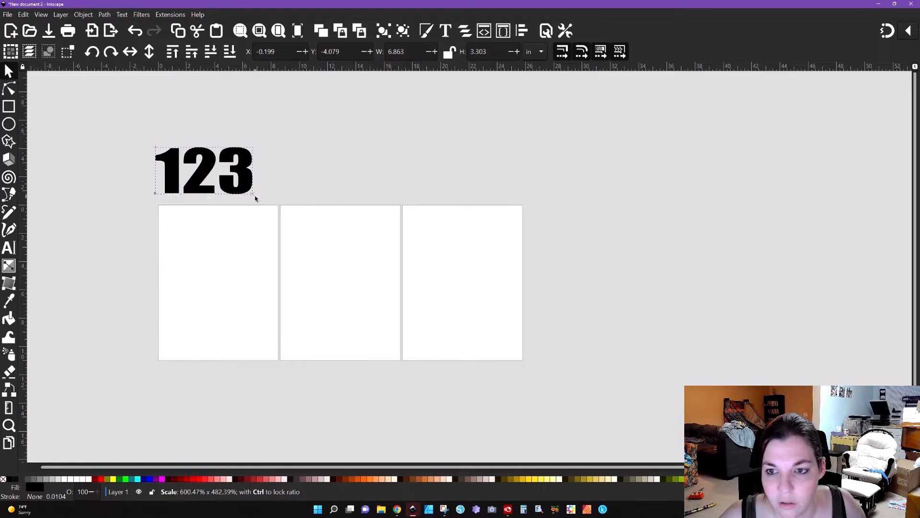
pyautogui.click(83, 15)
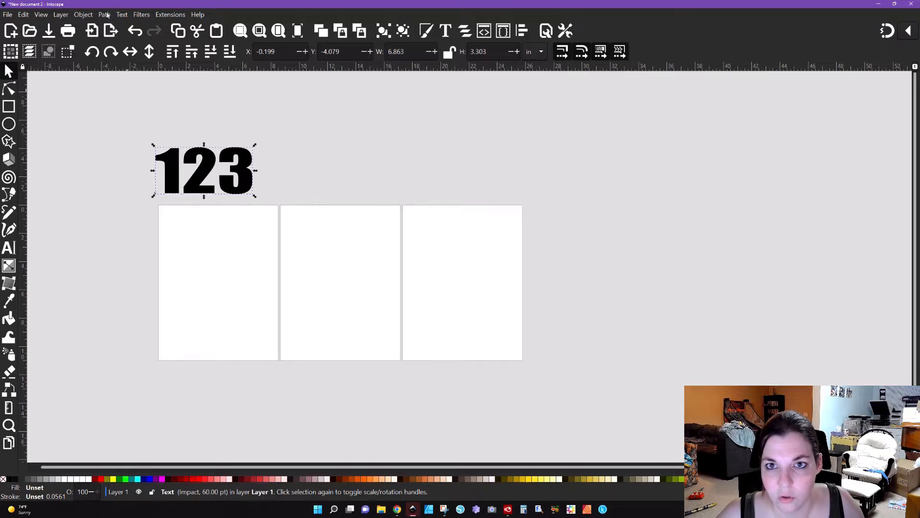
pyautogui.click(104, 14)
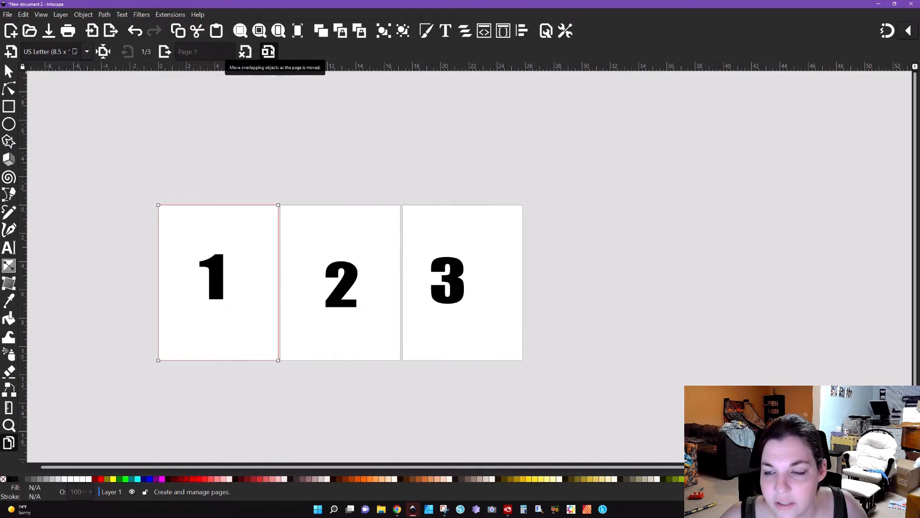
pyautogui.moveTo(260, 232)
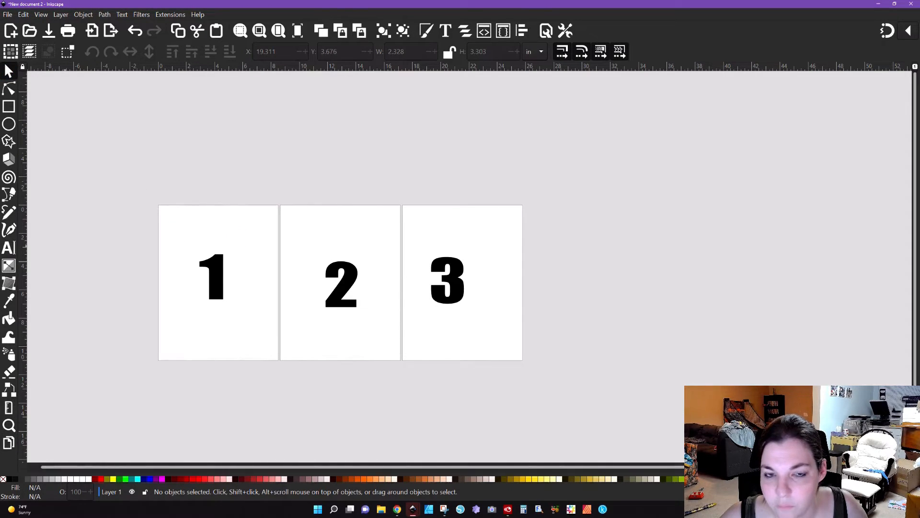
pyautogui.click(8, 88)
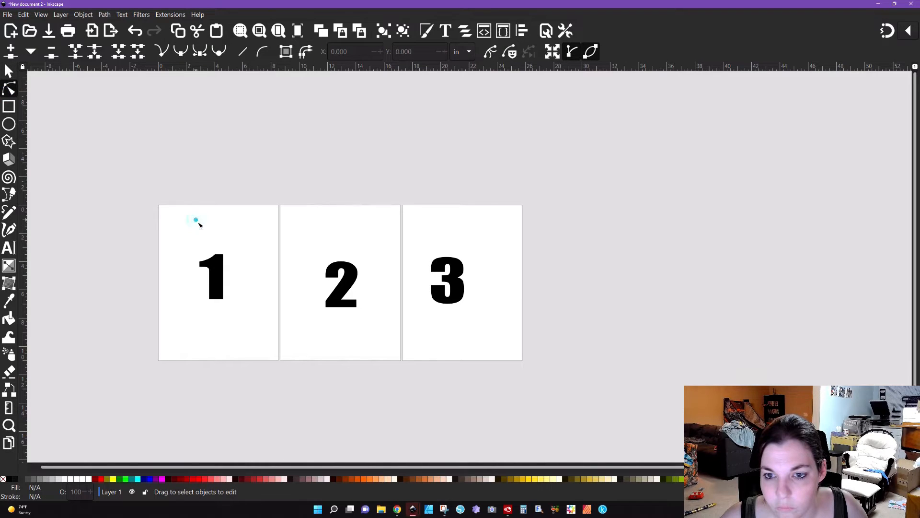
pyautogui.click(9, 407)
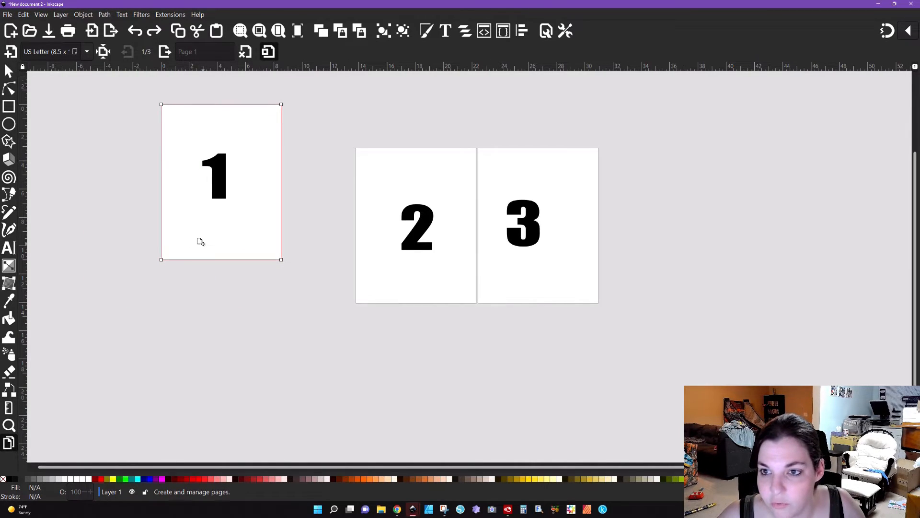
pyautogui.click(269, 52)
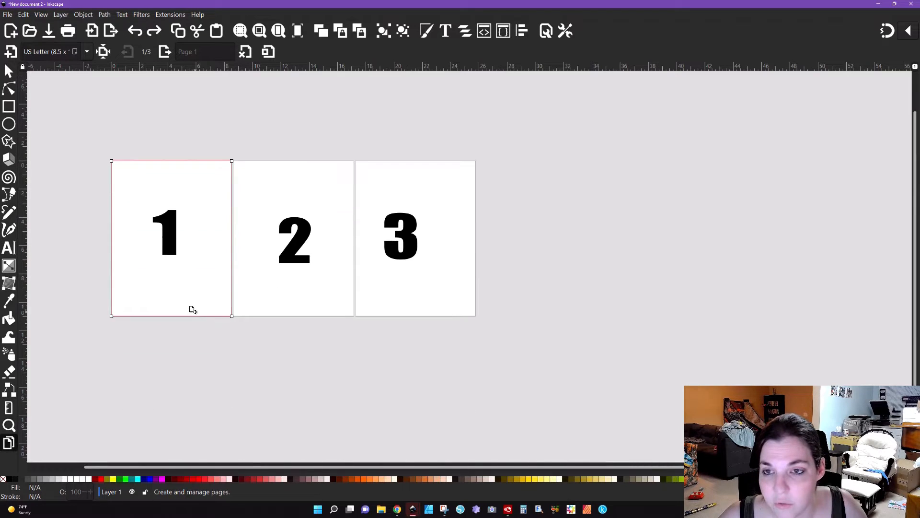
pyautogui.moveTo(268, 52)
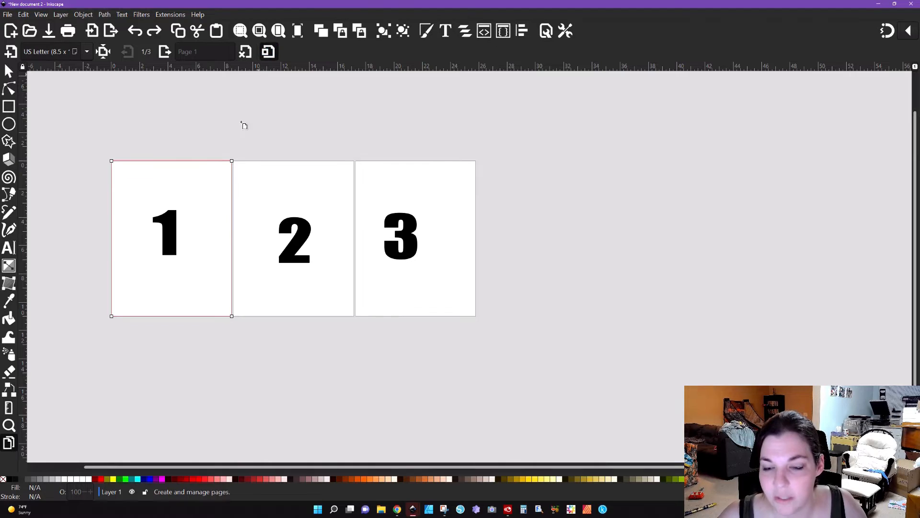
pyautogui.moveTo(179, 209)
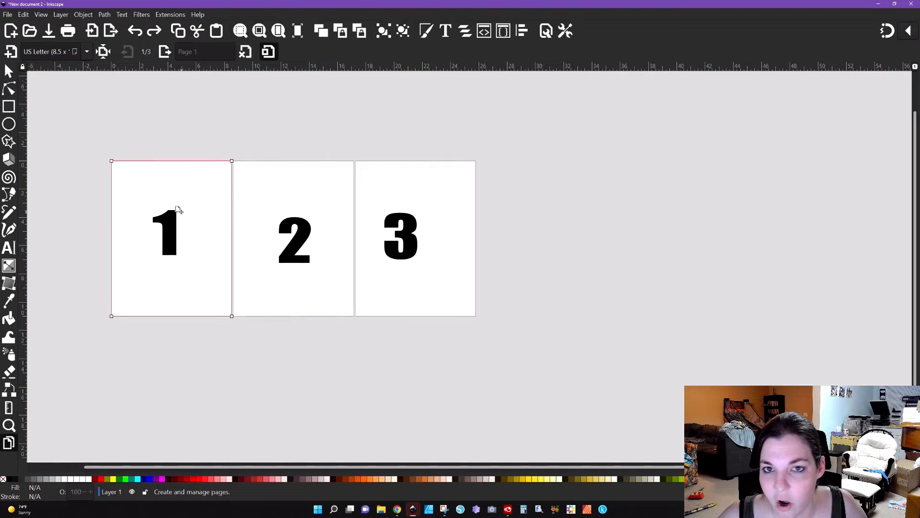
pyautogui.moveTo(360, 185)
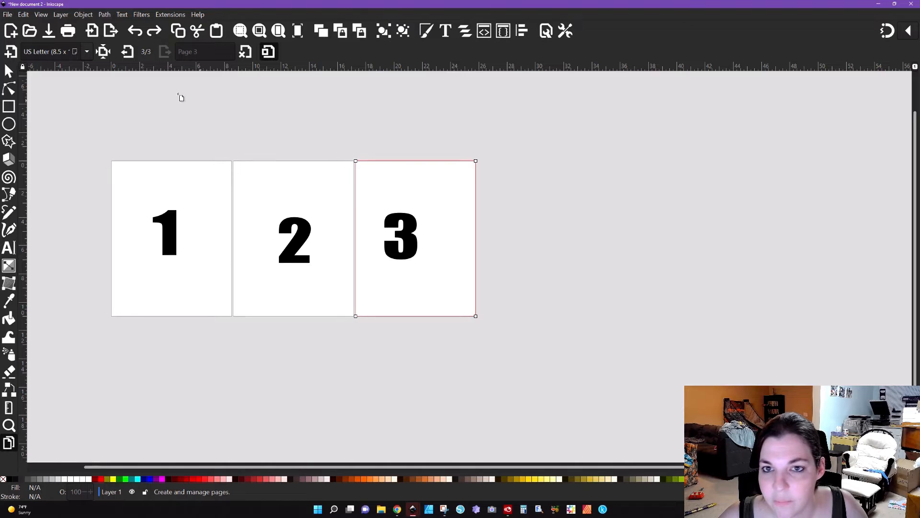
pyautogui.moveTo(102, 51)
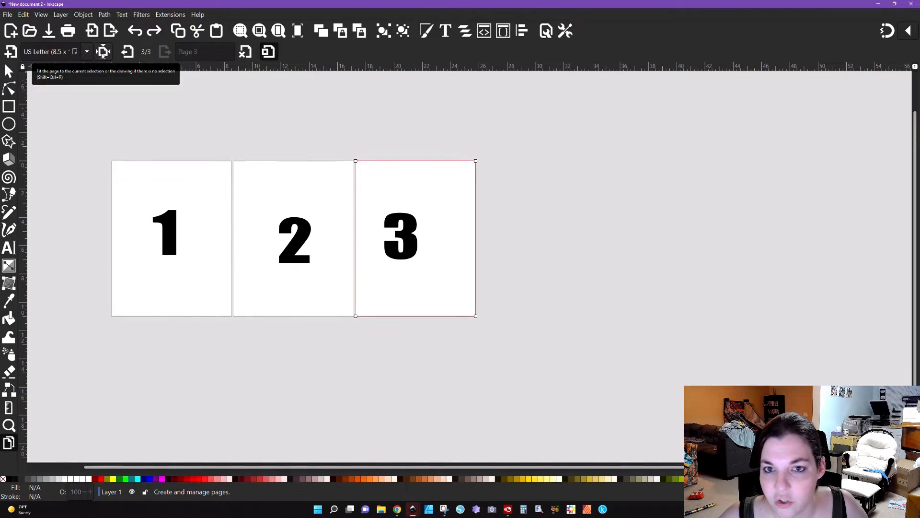
pyautogui.moveTo(336, 224)
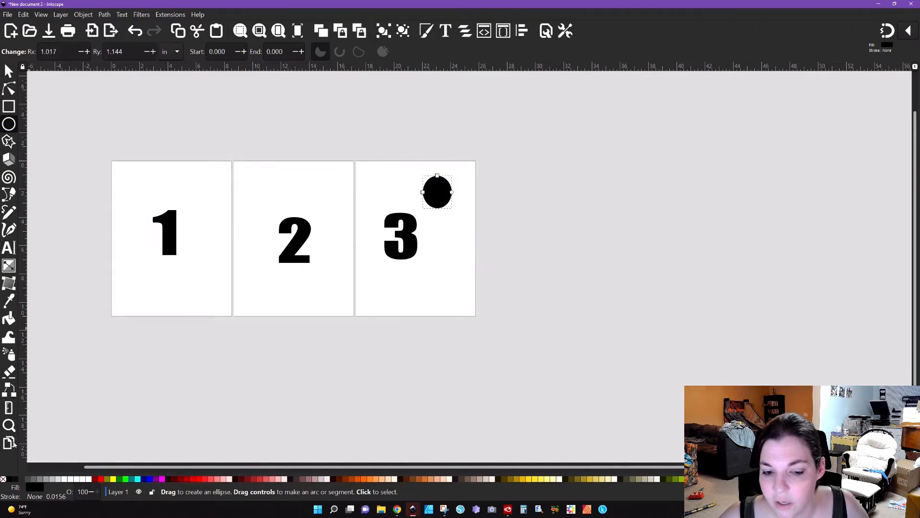
pyautogui.click(10, 443)
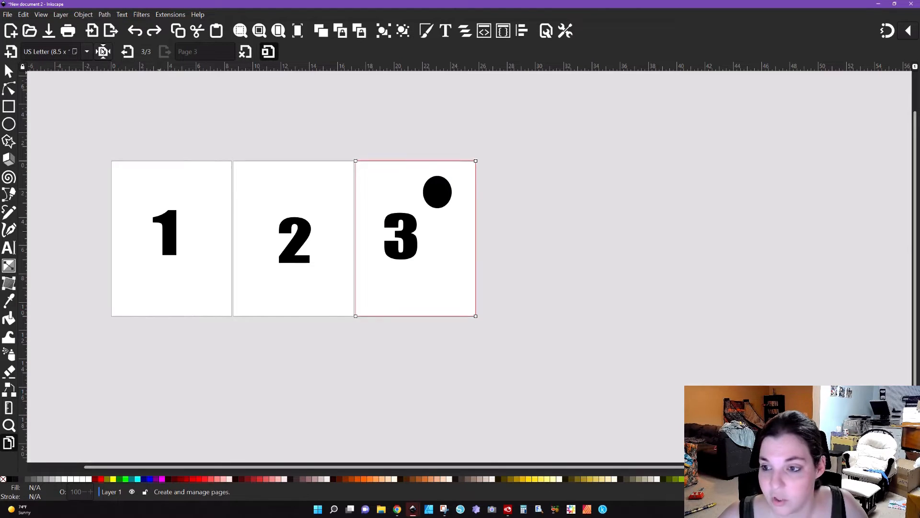
pyautogui.press('Delete')
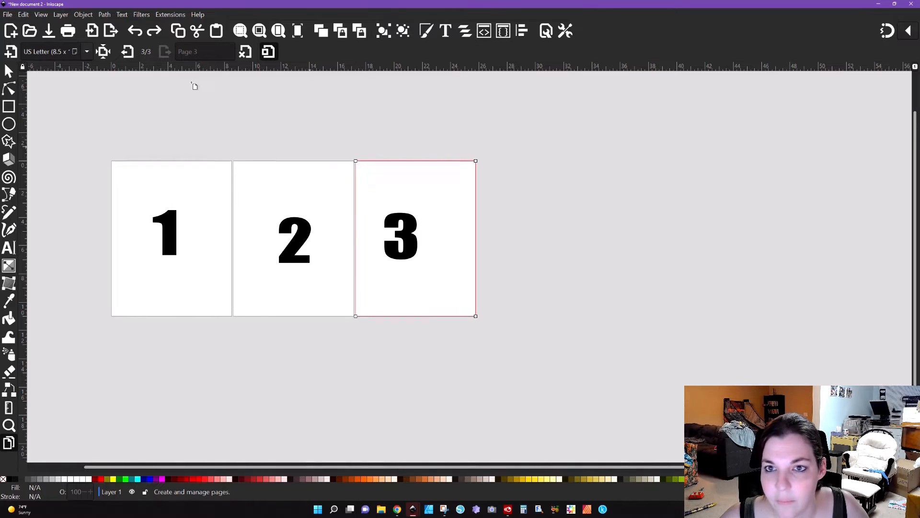
pyautogui.moveTo(127, 51)
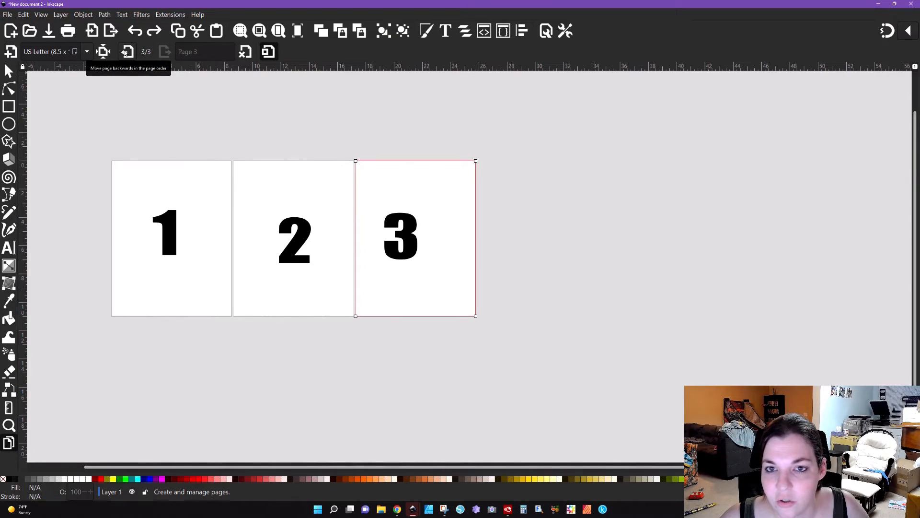
pyautogui.click(127, 52)
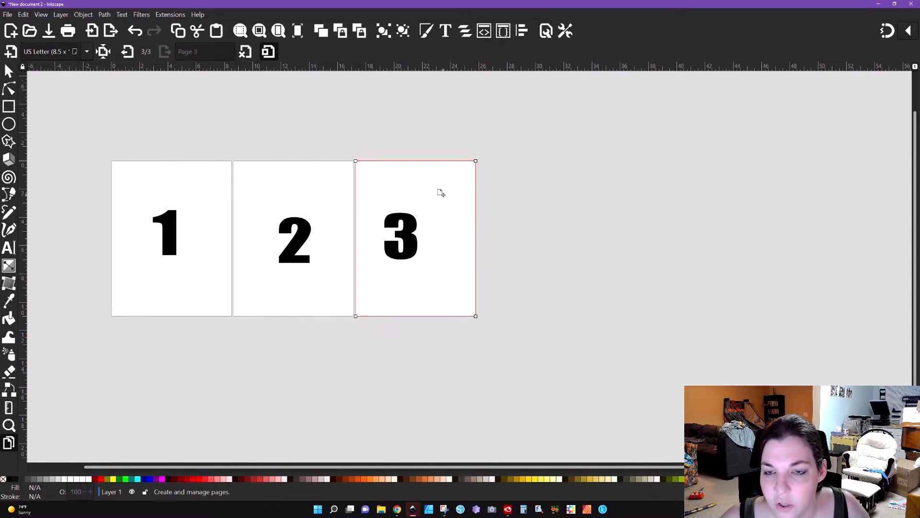
pyautogui.moveTo(380, 188)
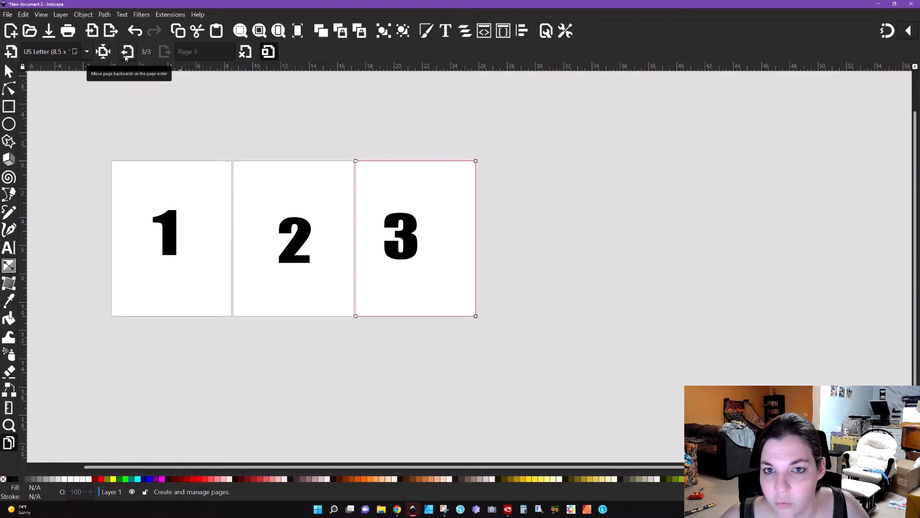
pyautogui.click(127, 52)
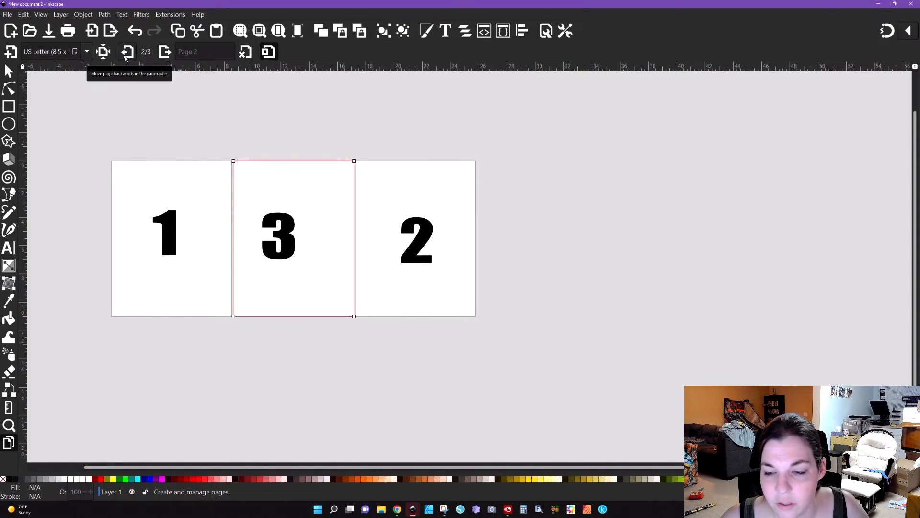
pyautogui.click(127, 52)
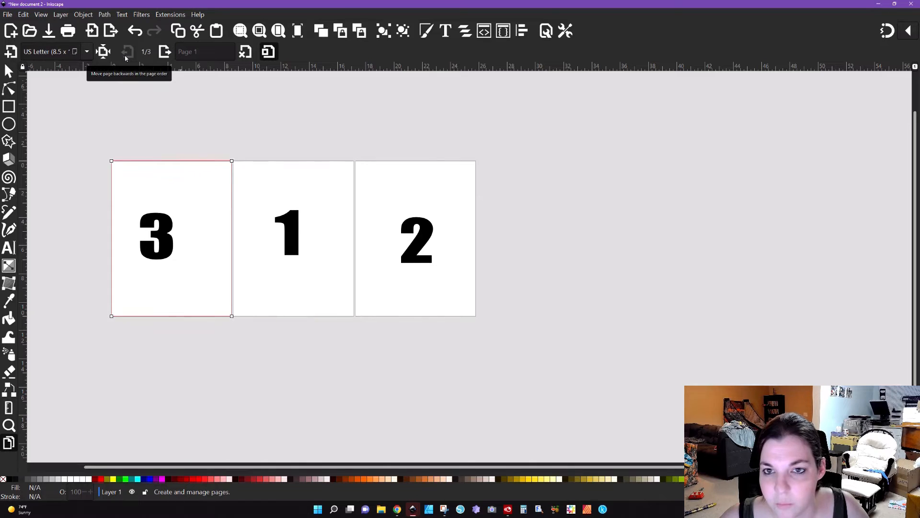
pyautogui.click(166, 52)
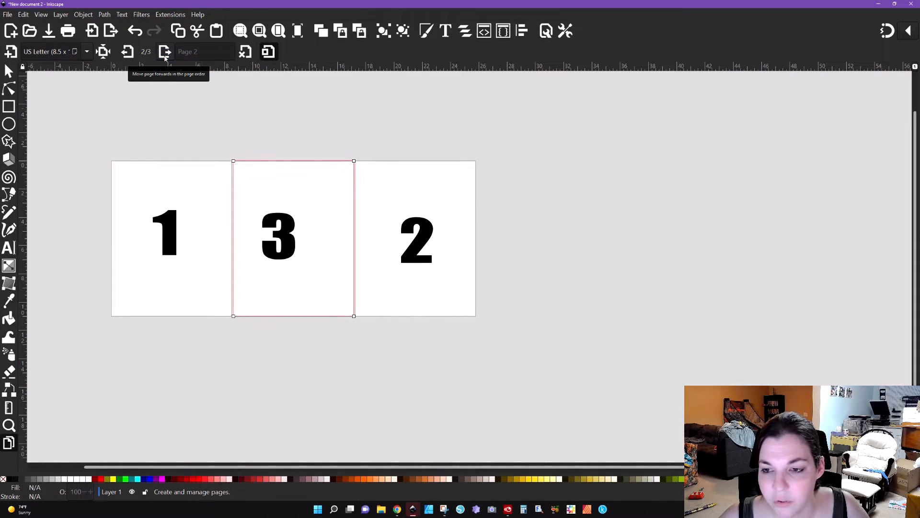
pyautogui.click(165, 51)
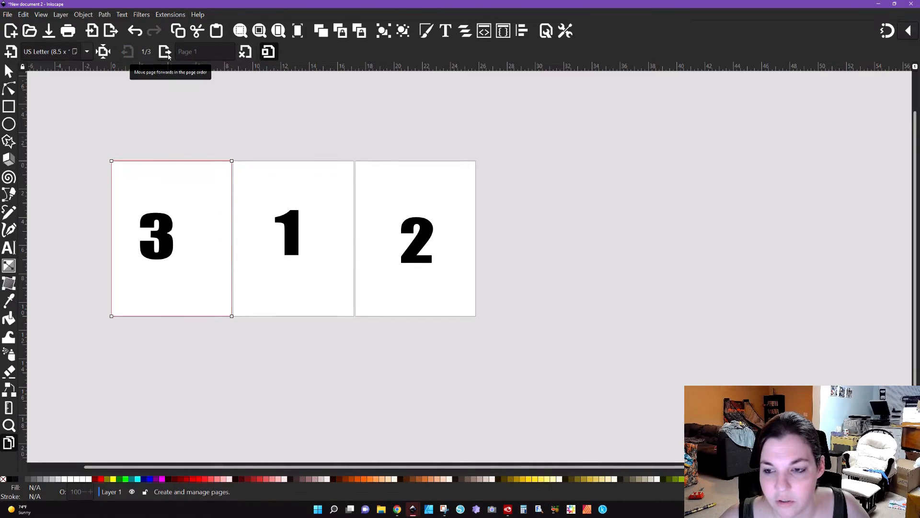
pyautogui.click(166, 52)
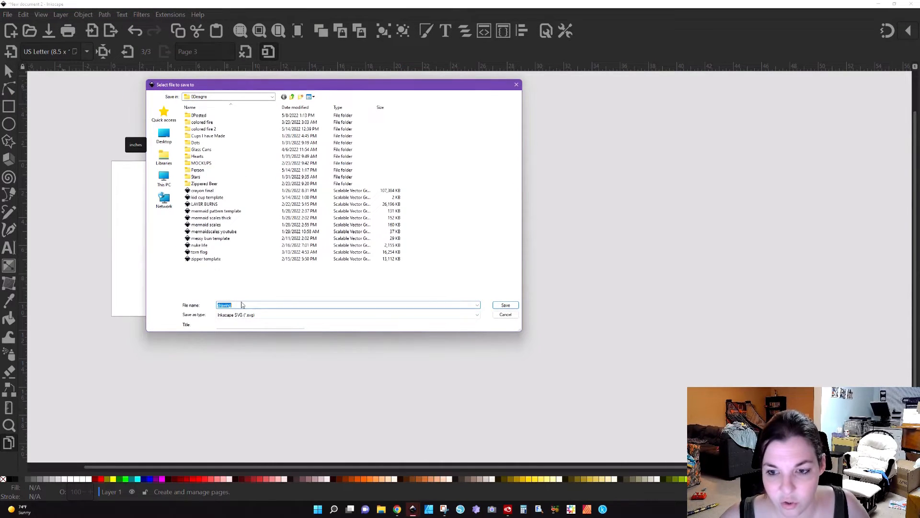
# Name the file and confirm the PDF export options to save the multi-page PDF
pyautogui.click(164, 136)
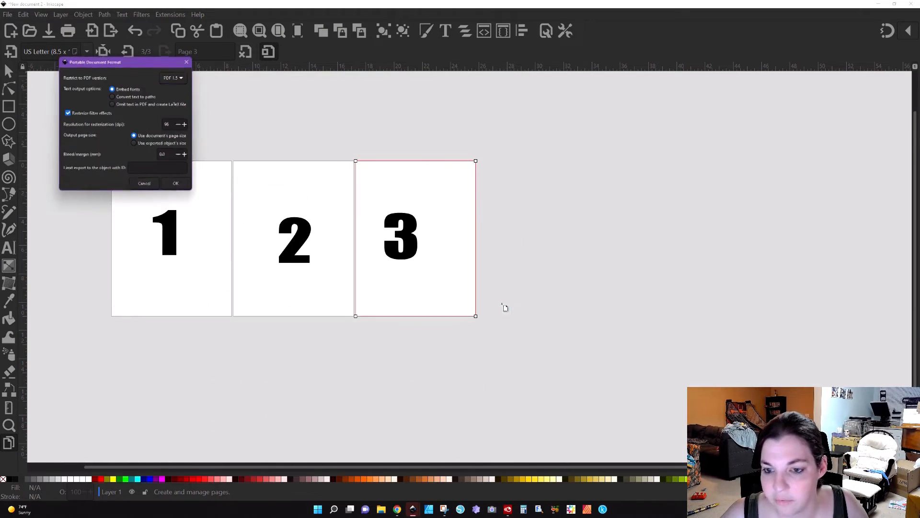
pyautogui.moveTo(130, 219)
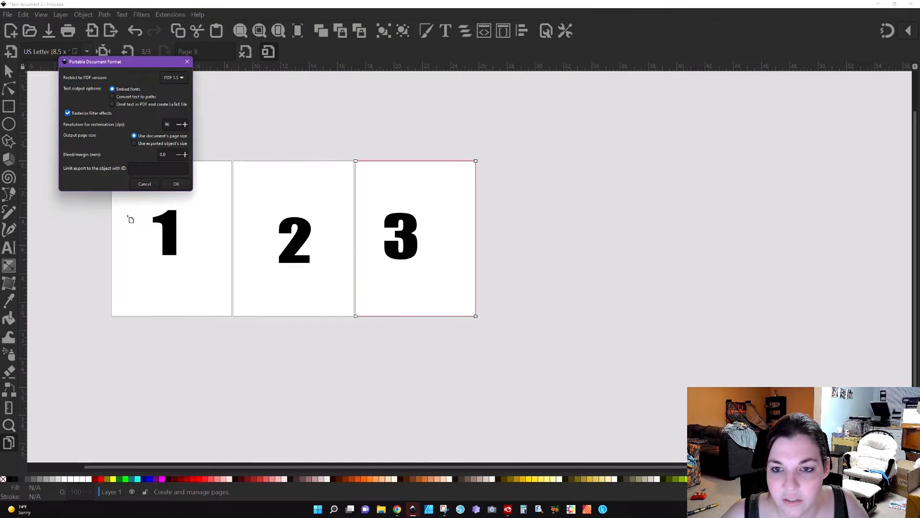
pyautogui.click(176, 184)
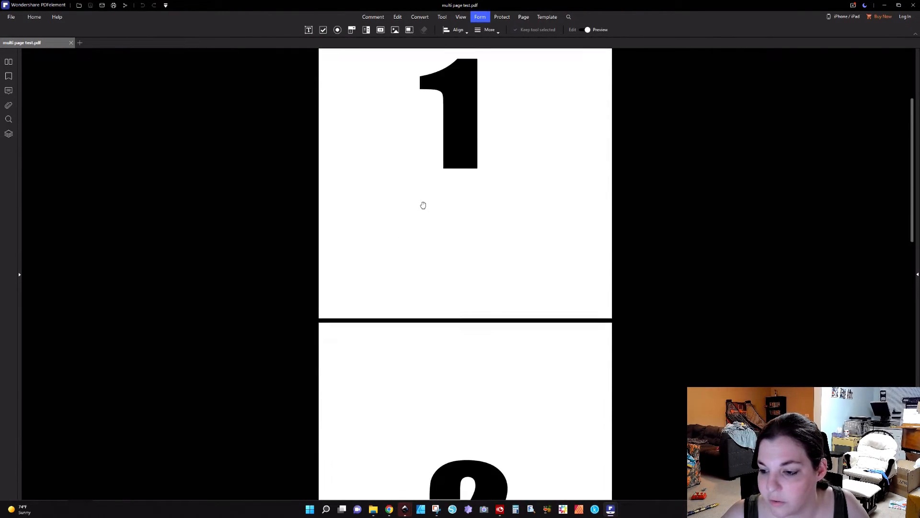
# Scroll down to page two's 2 and back up to page one's 1
pyautogui.scroll(-3)
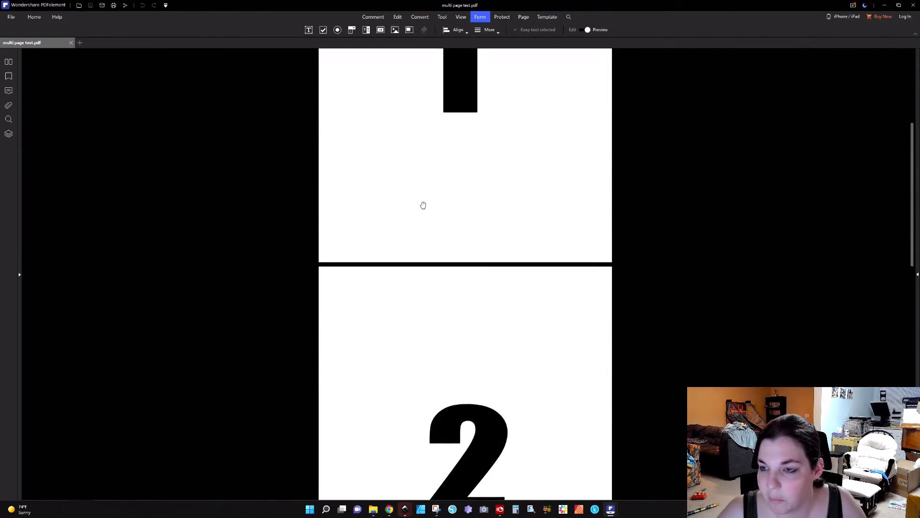
pyautogui.scroll(3)
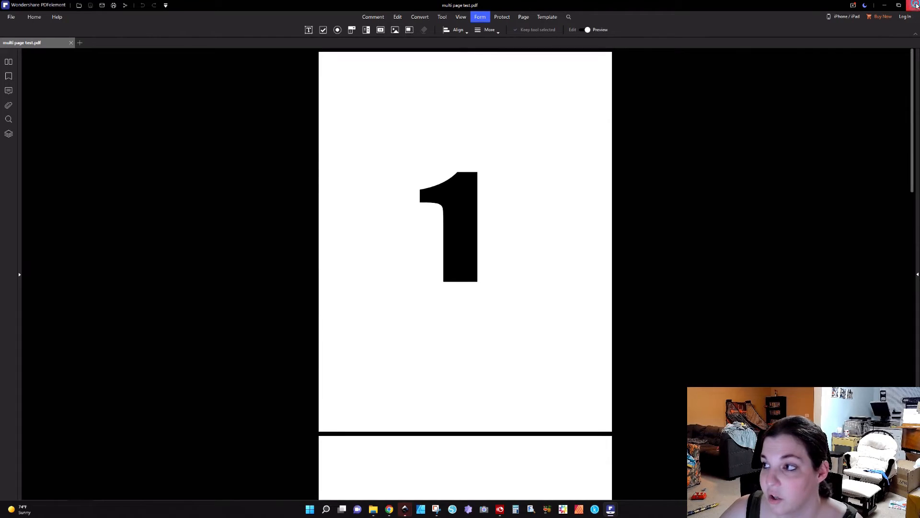